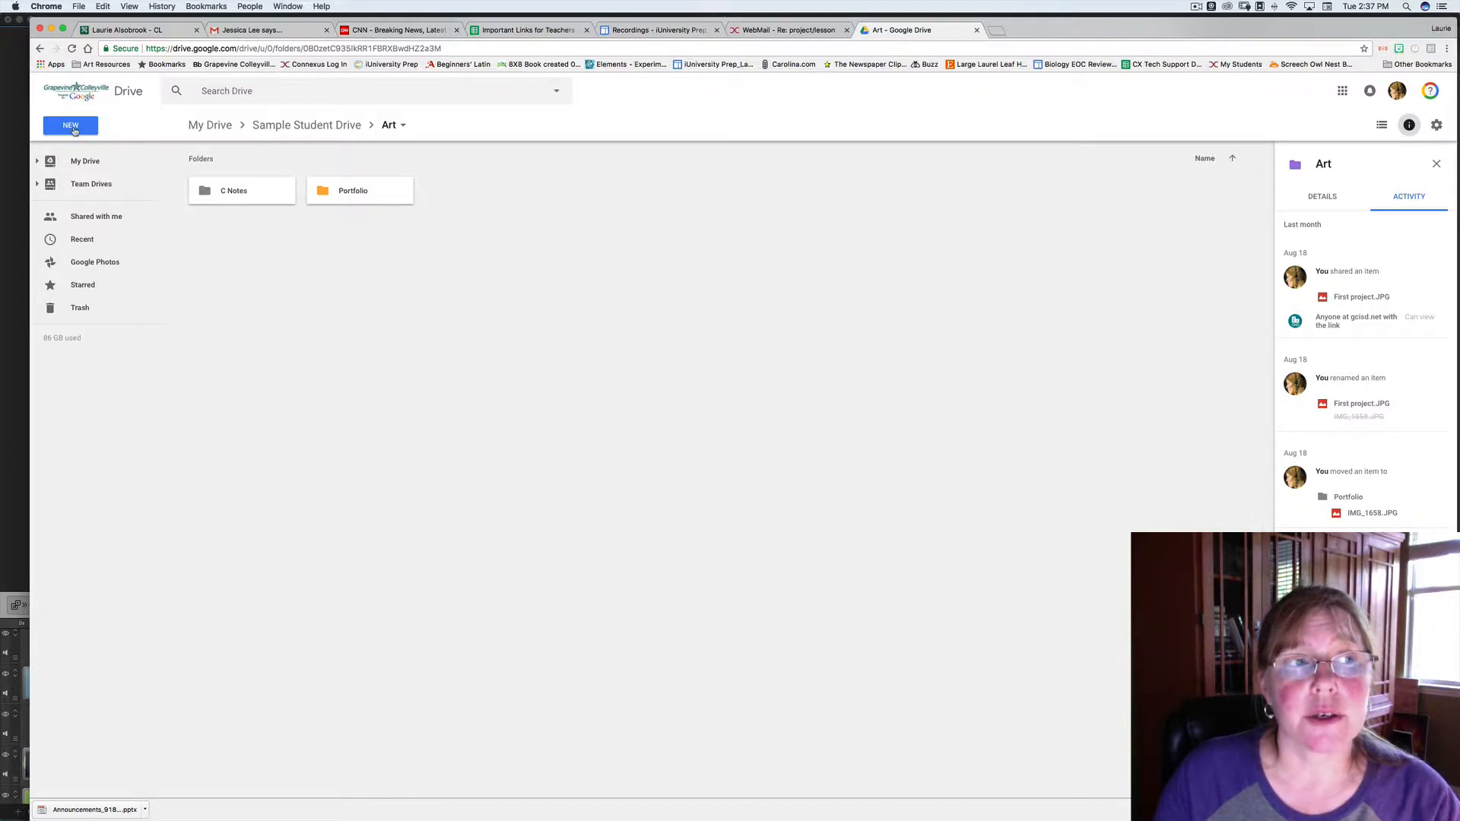
# Dismiss the New menu and open the Portfolio folder inside Art
pyautogui.click(70, 125)
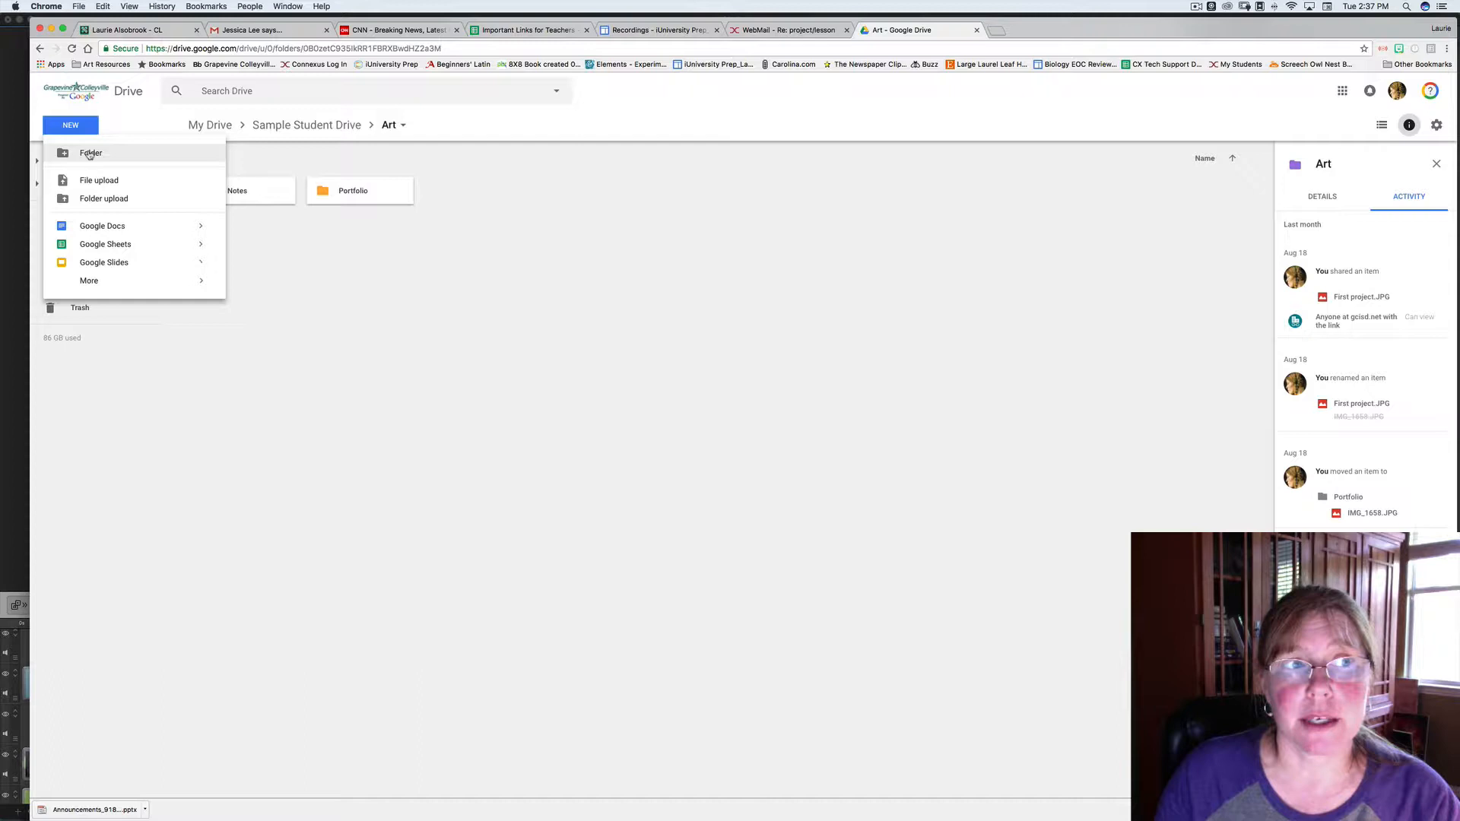
pyautogui.click(353, 189)
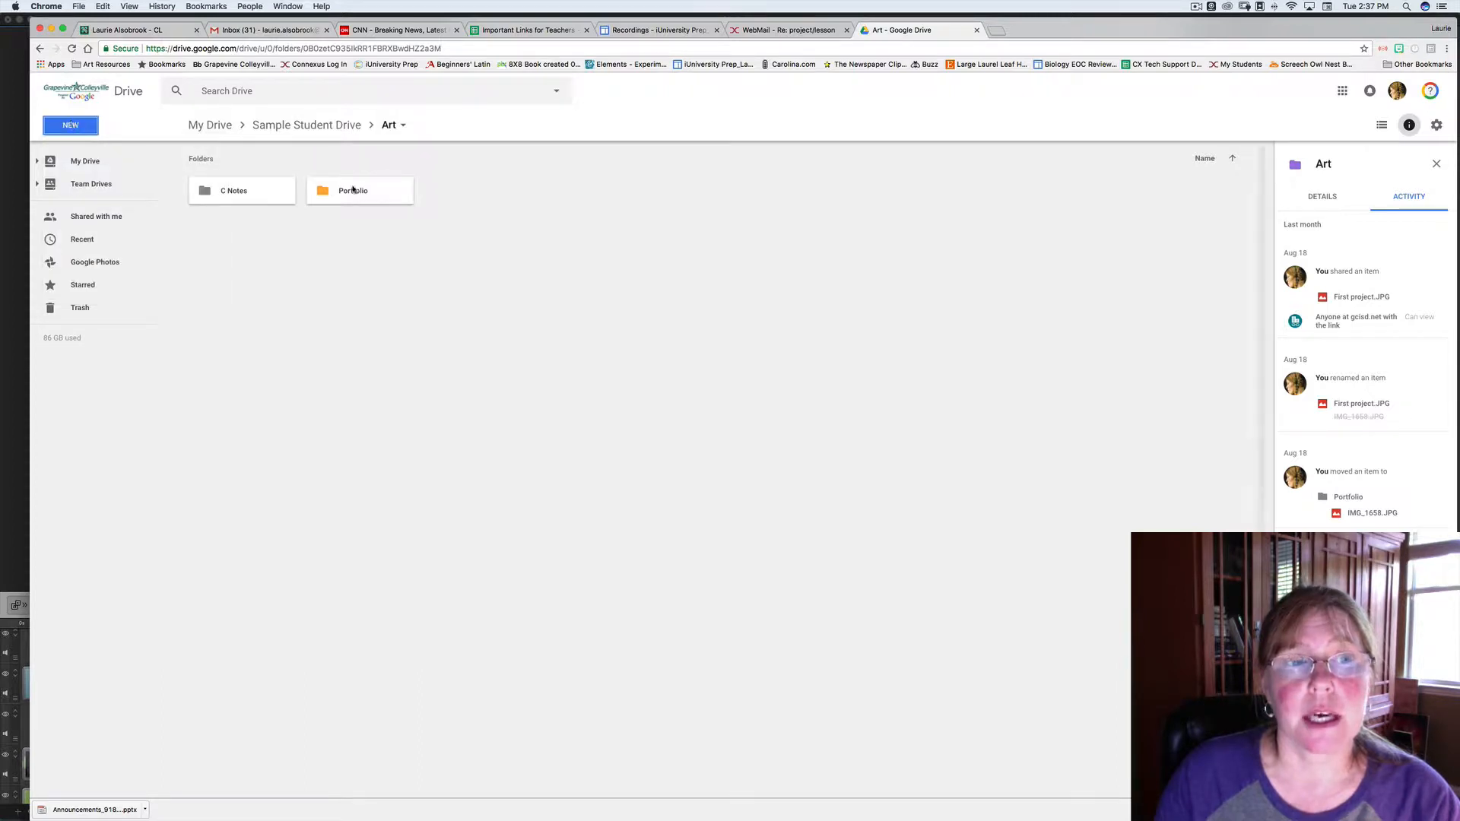
pyautogui.doubleClick(359, 190)
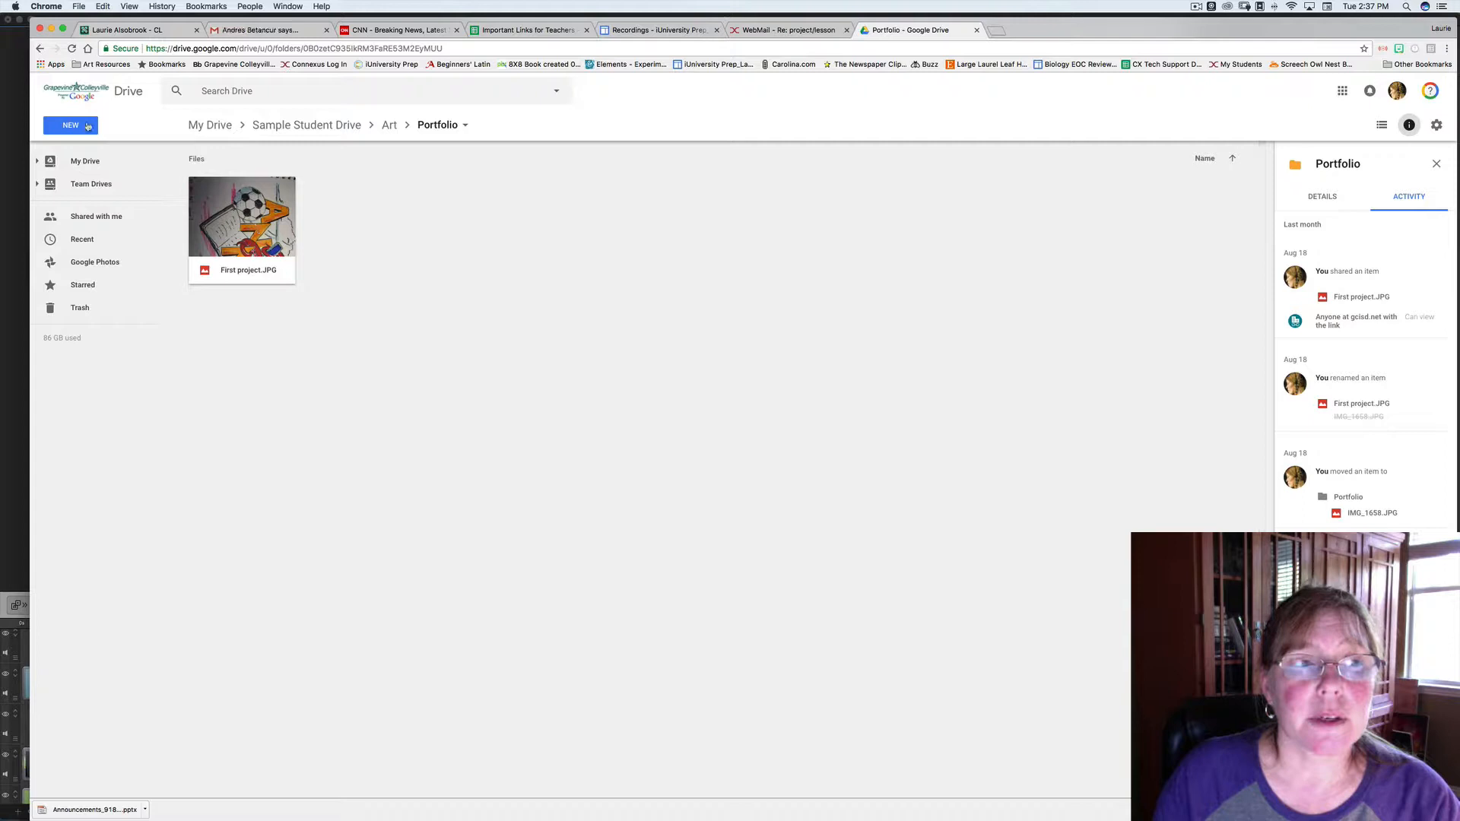
# Upload Candy project.jpg from the Personal ArtWork folder into Portfolio
pyautogui.click(70, 124)
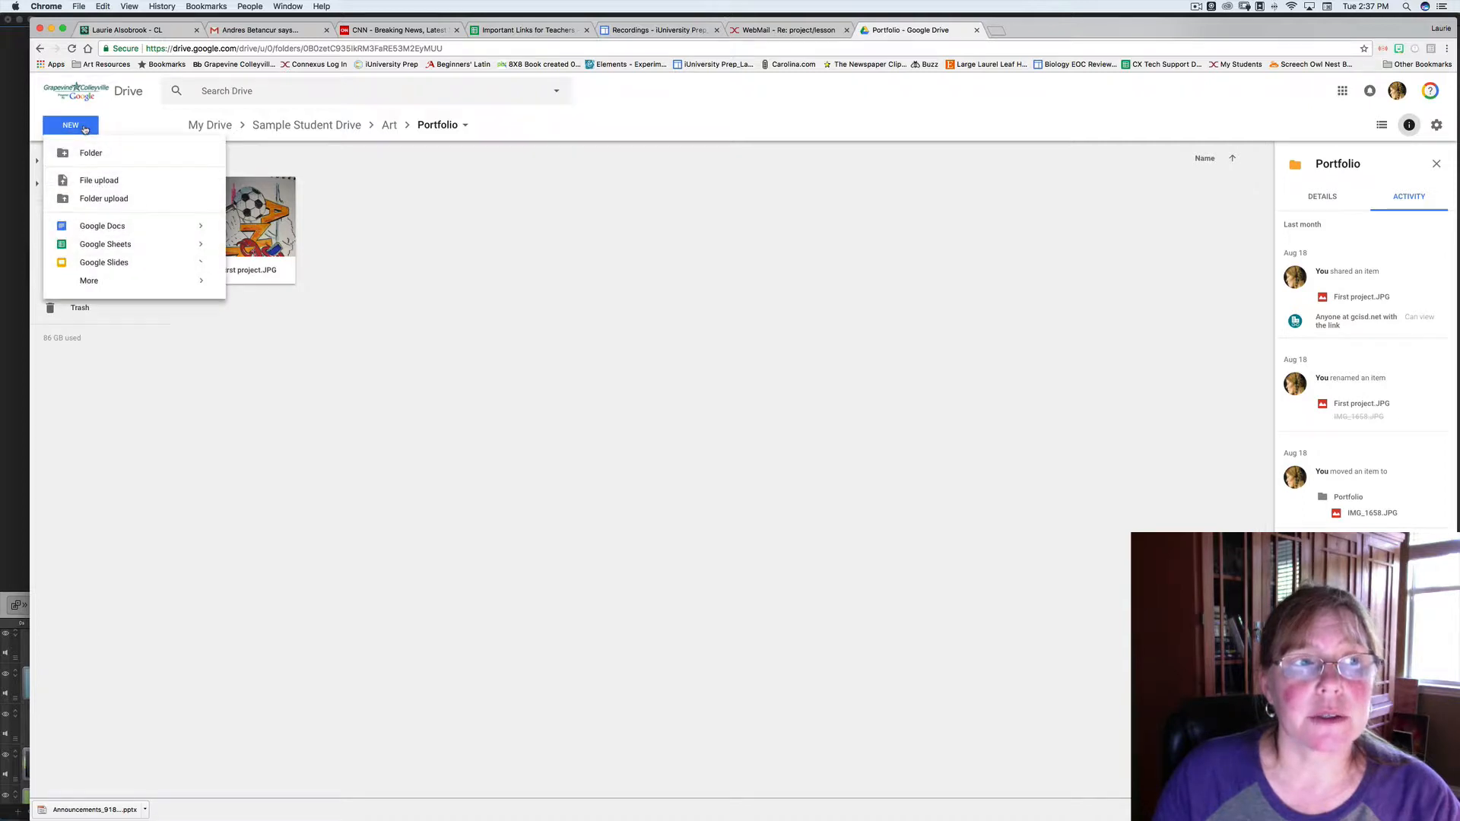
pyautogui.moveTo(99, 179)
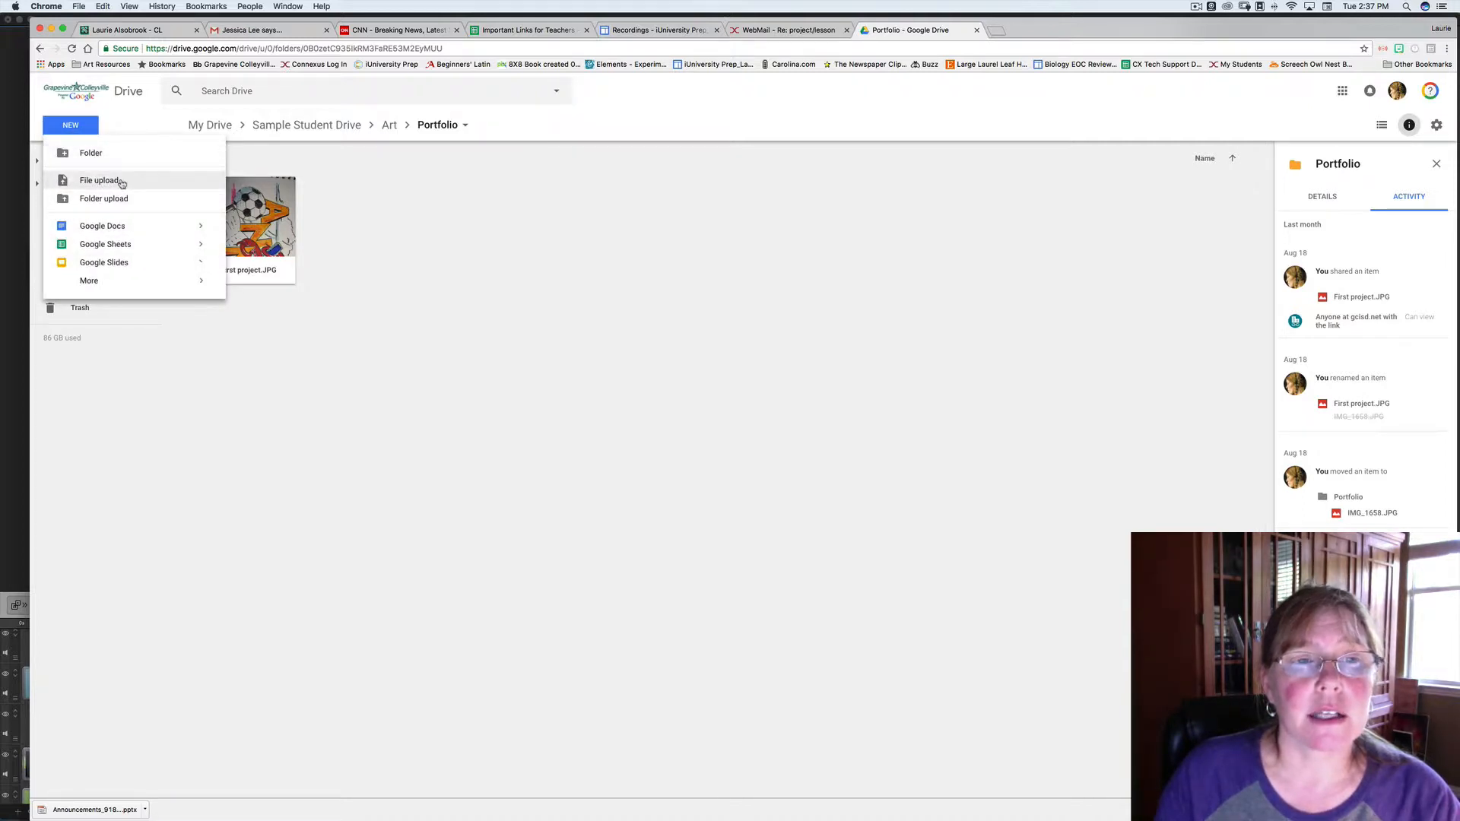
pyautogui.click(99, 179)
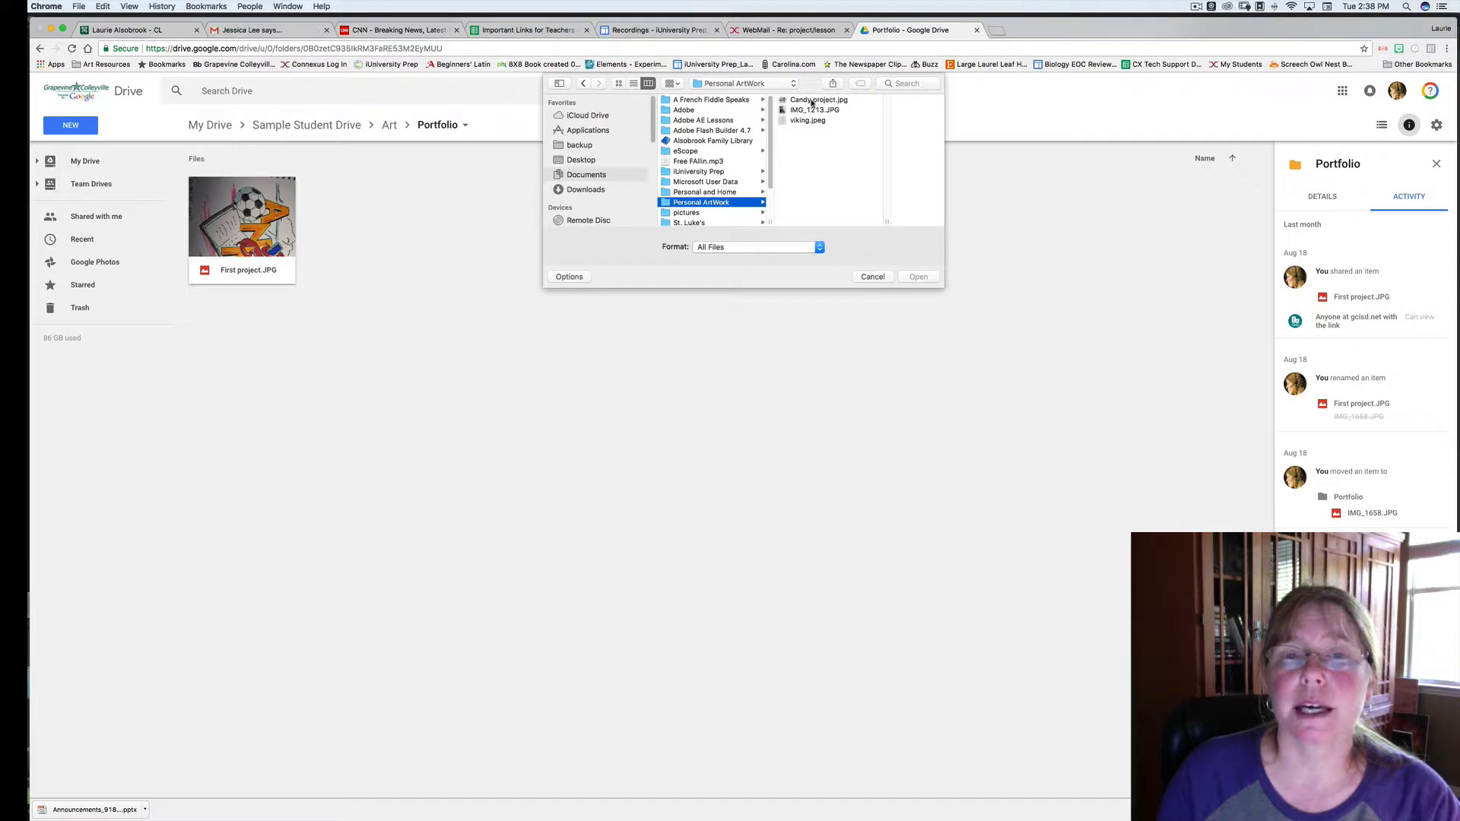
pyautogui.click(818, 100)
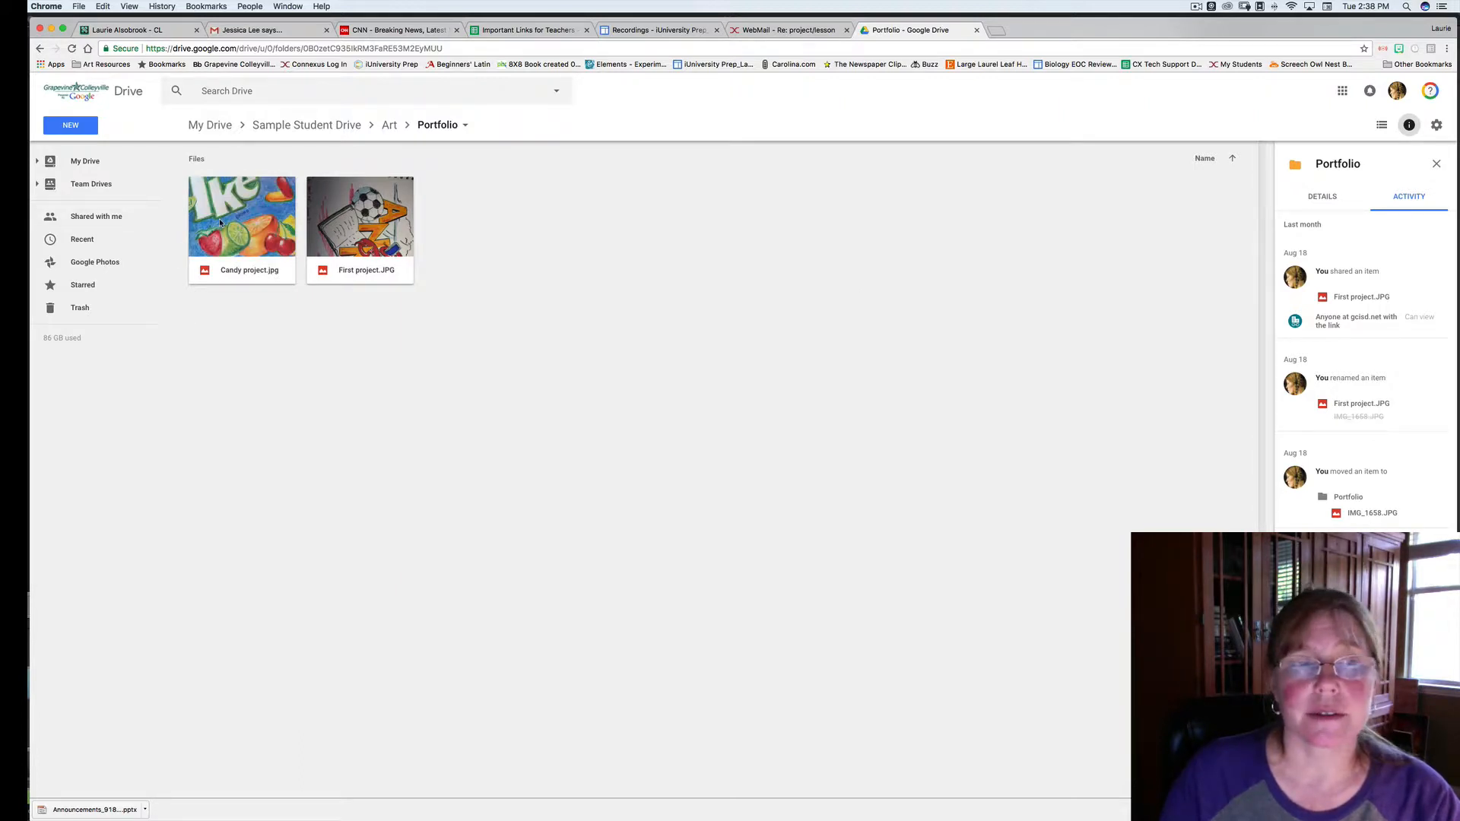
# Select Candy project.jpg, open its share settings, and turn on a shareable link
pyautogui.click(241, 216)
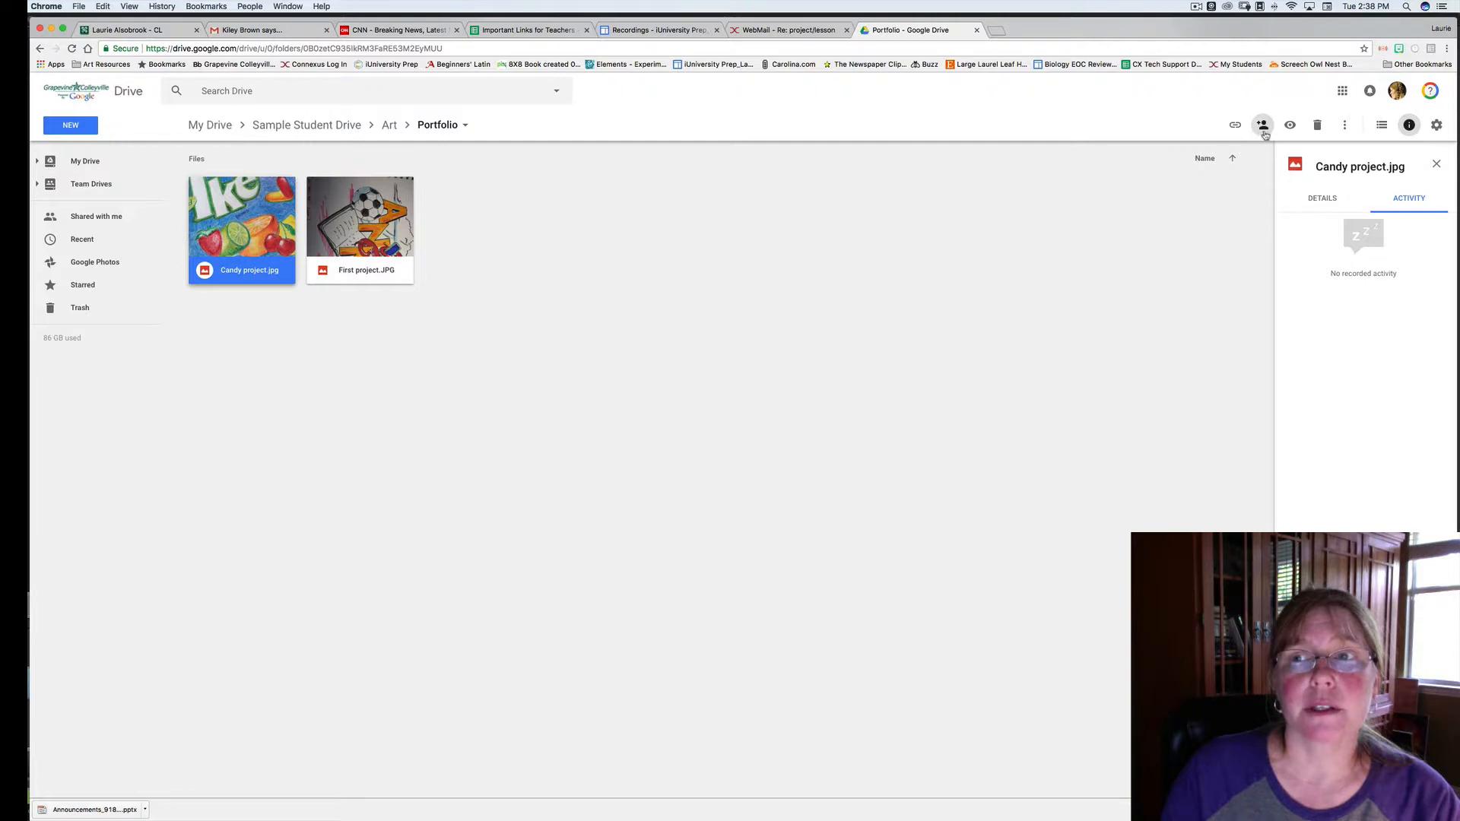
pyautogui.click(1262, 124)
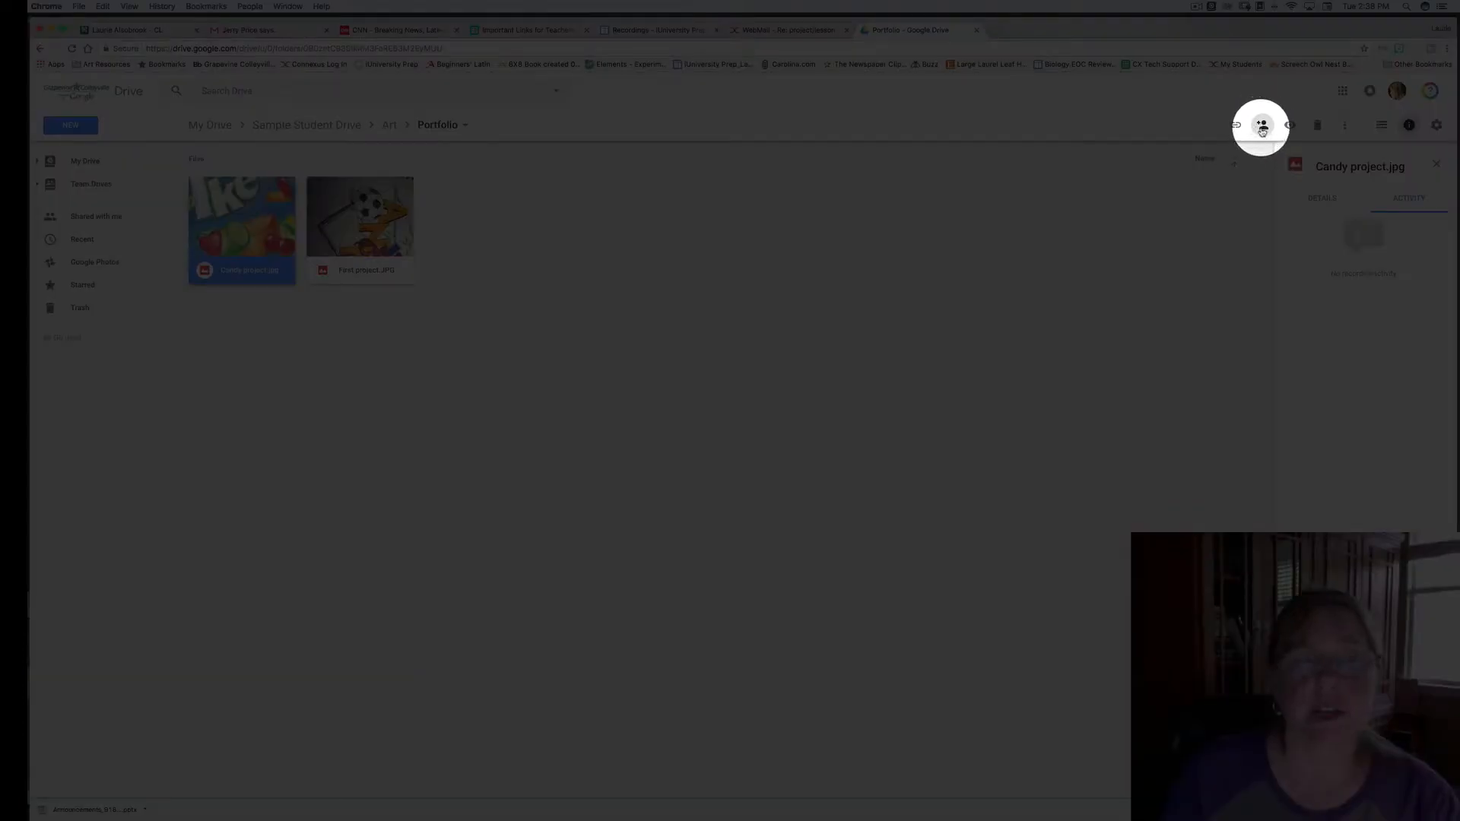
pyautogui.click(1262, 125)
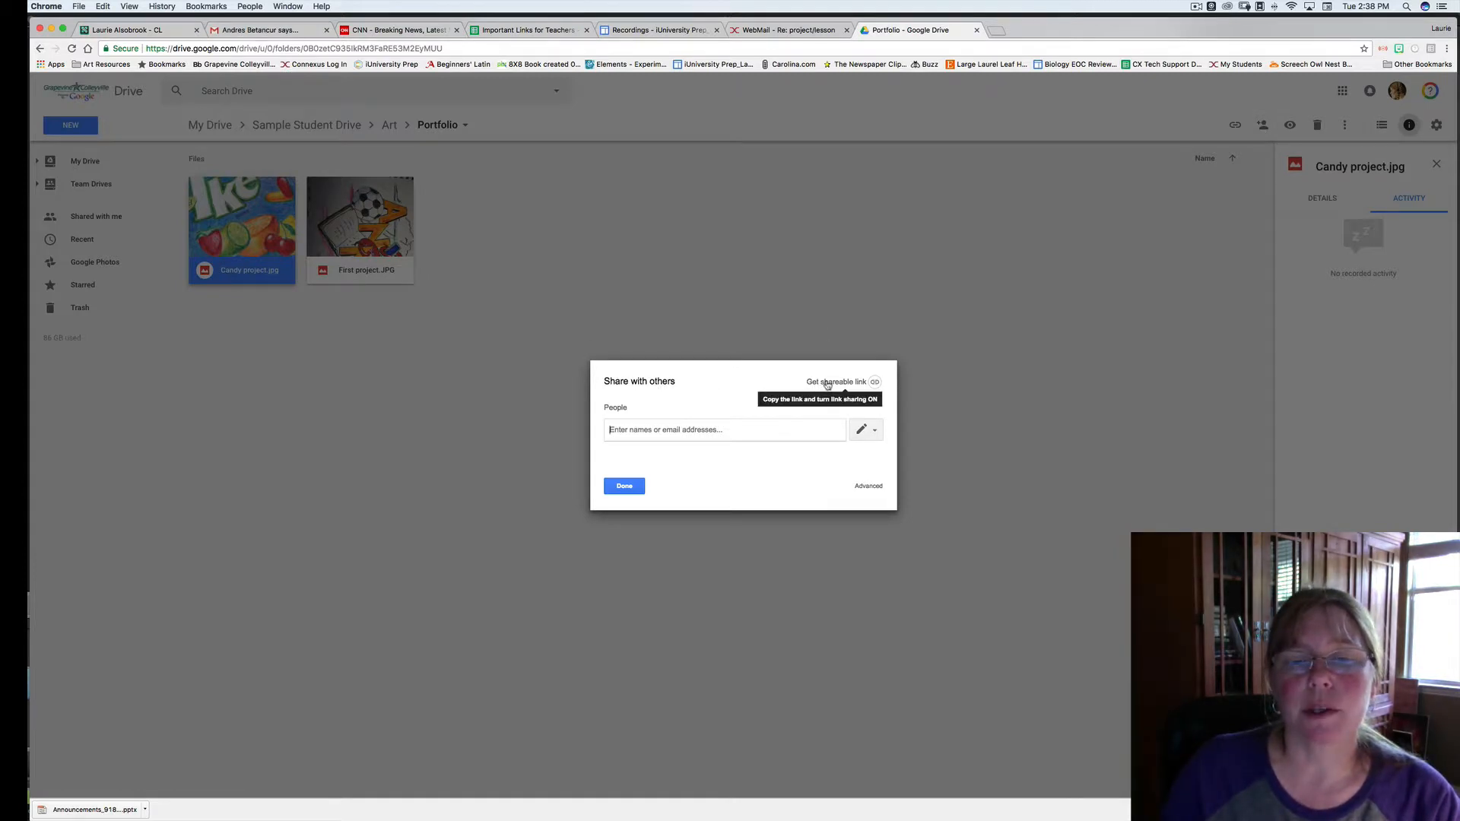
pyautogui.click(842, 381)
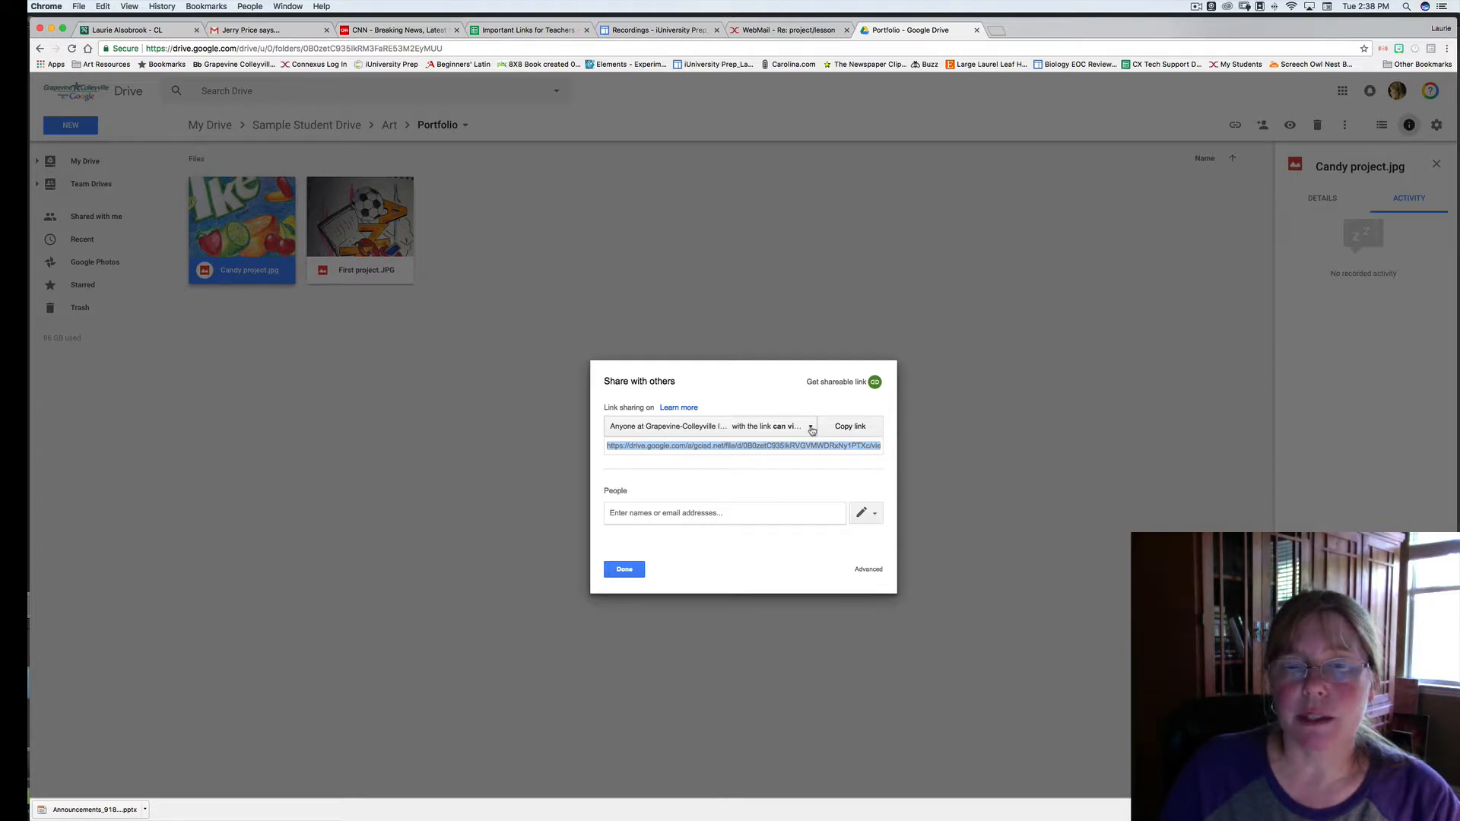
# Keep link access limited to the school district and copy the shareable link
pyautogui.click(809, 426)
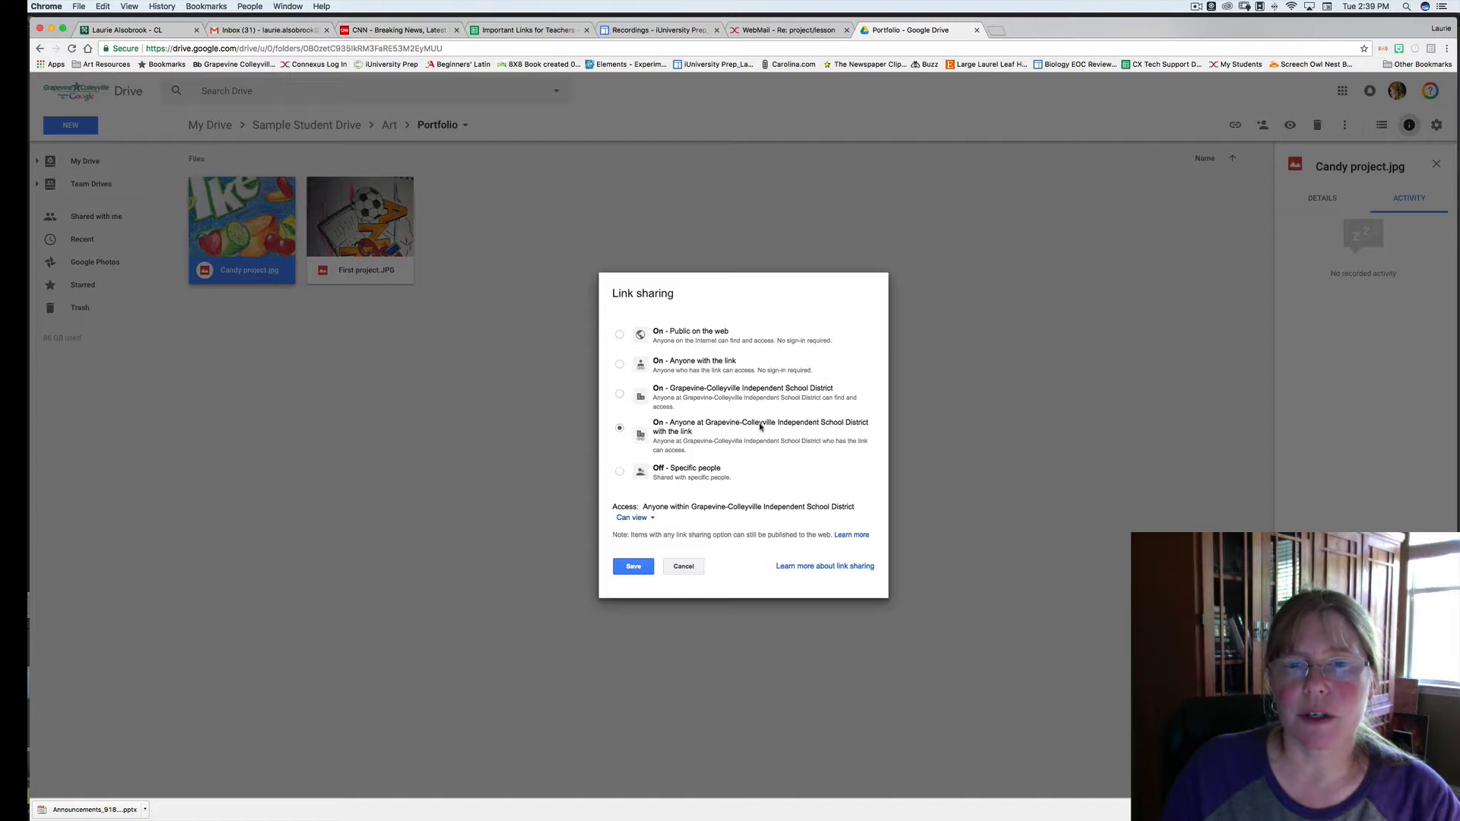
pyautogui.click(634, 565)
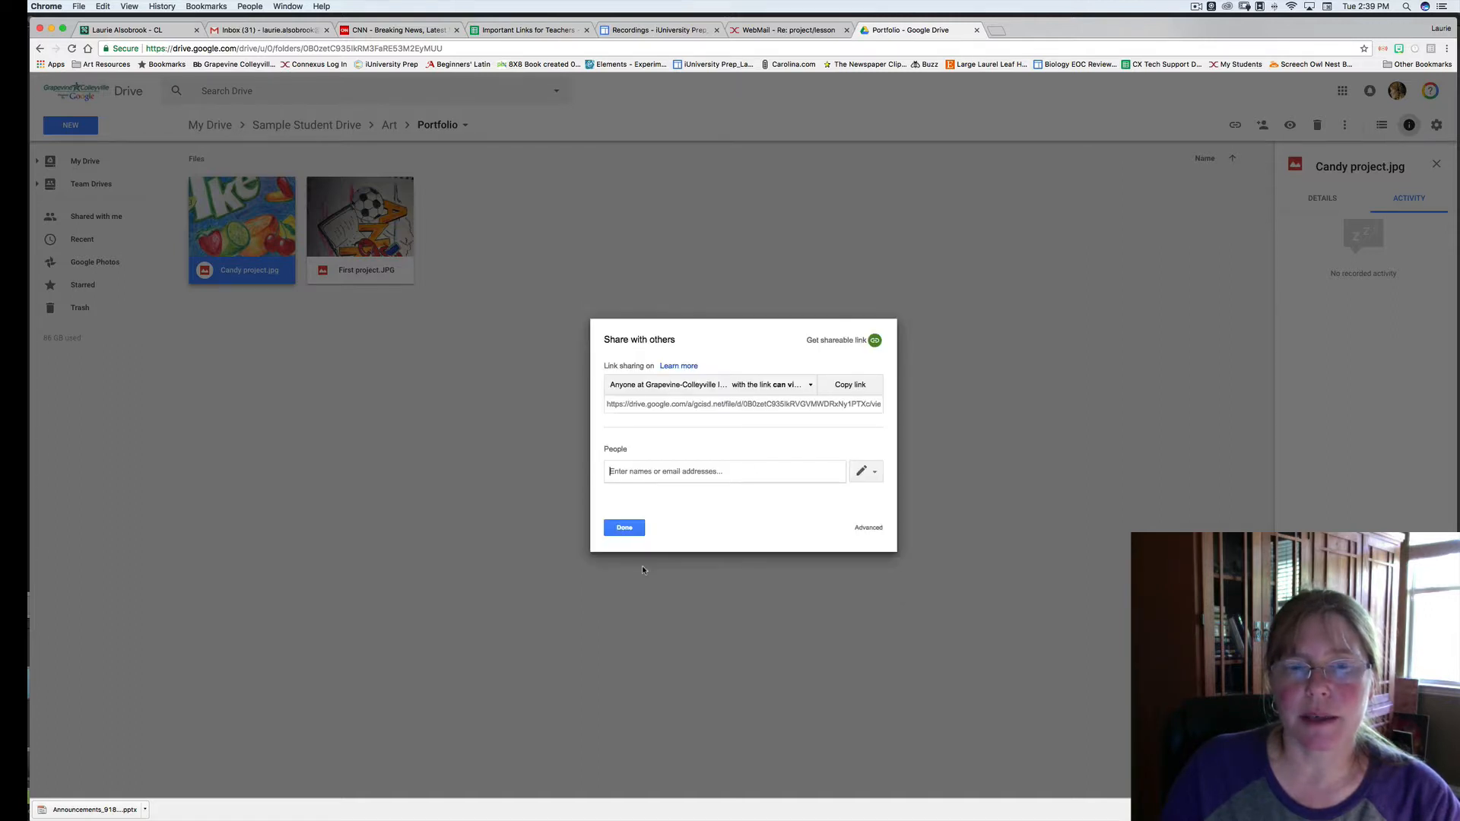
pyautogui.click(849, 385)
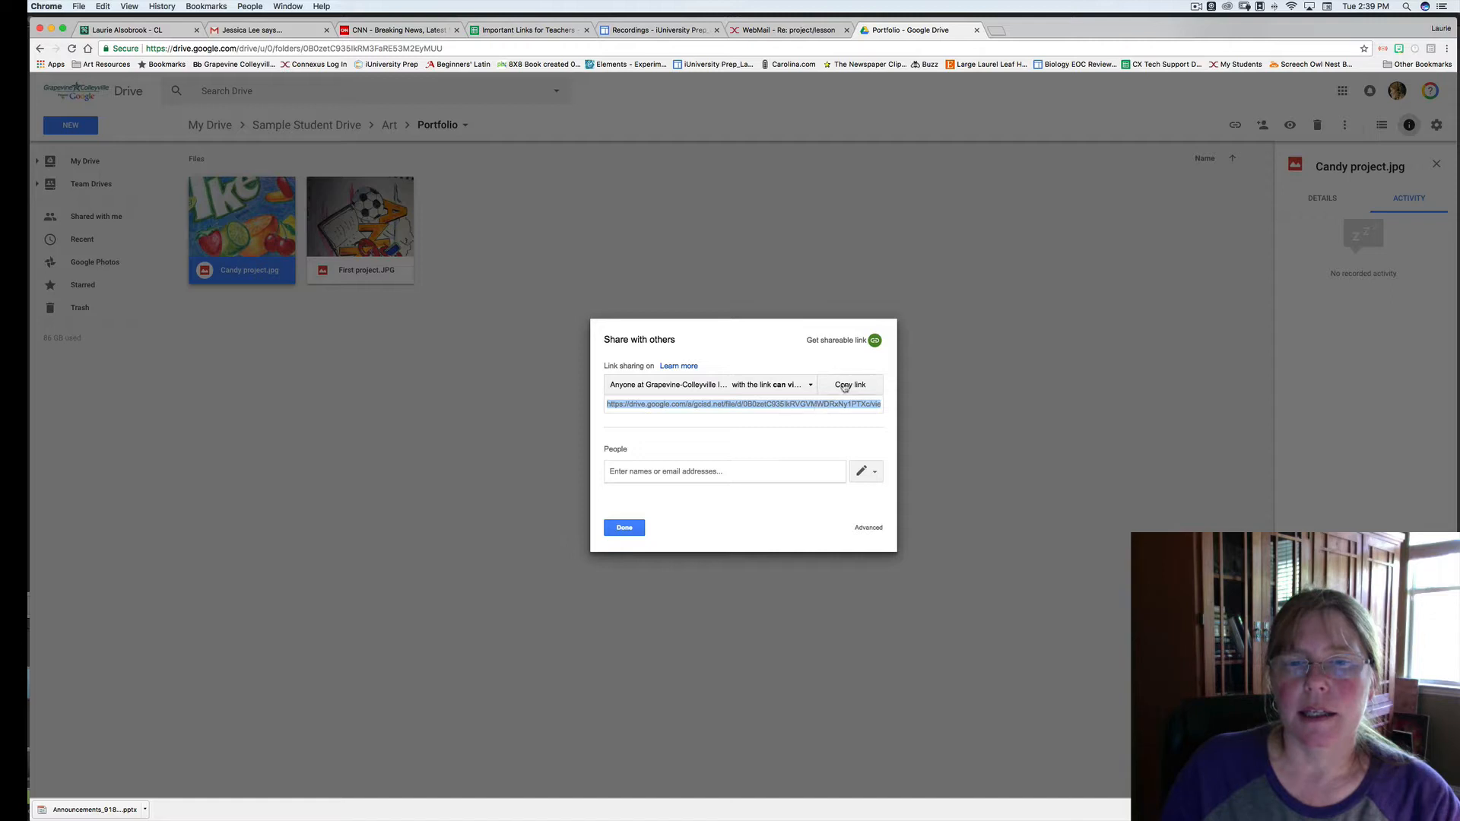
pyautogui.click(848, 385)
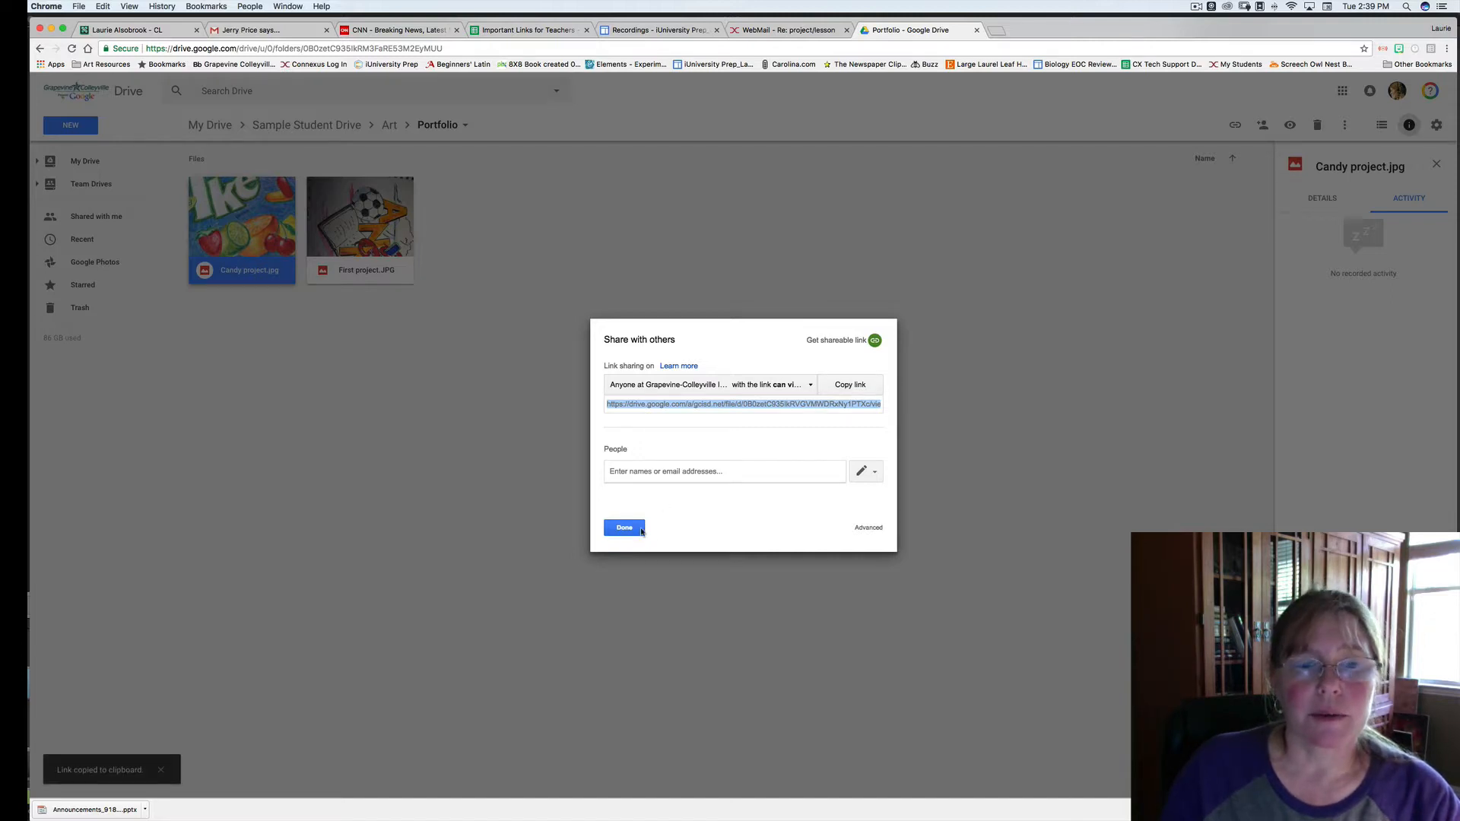
# Close the share dialog and paste the link into the form's Link to your Work answer
pyautogui.click(624, 527)
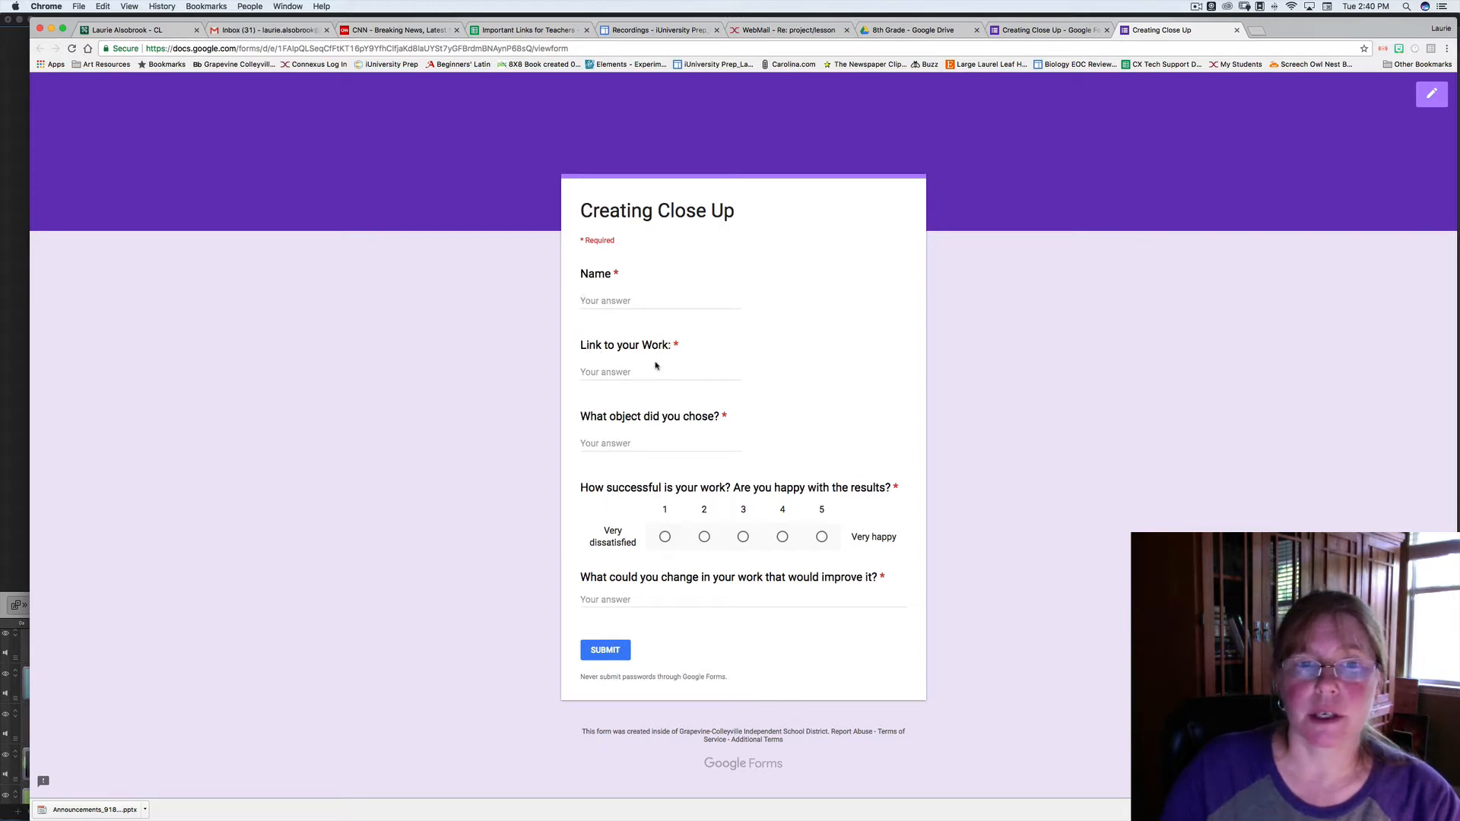
pyautogui.click(659, 372)
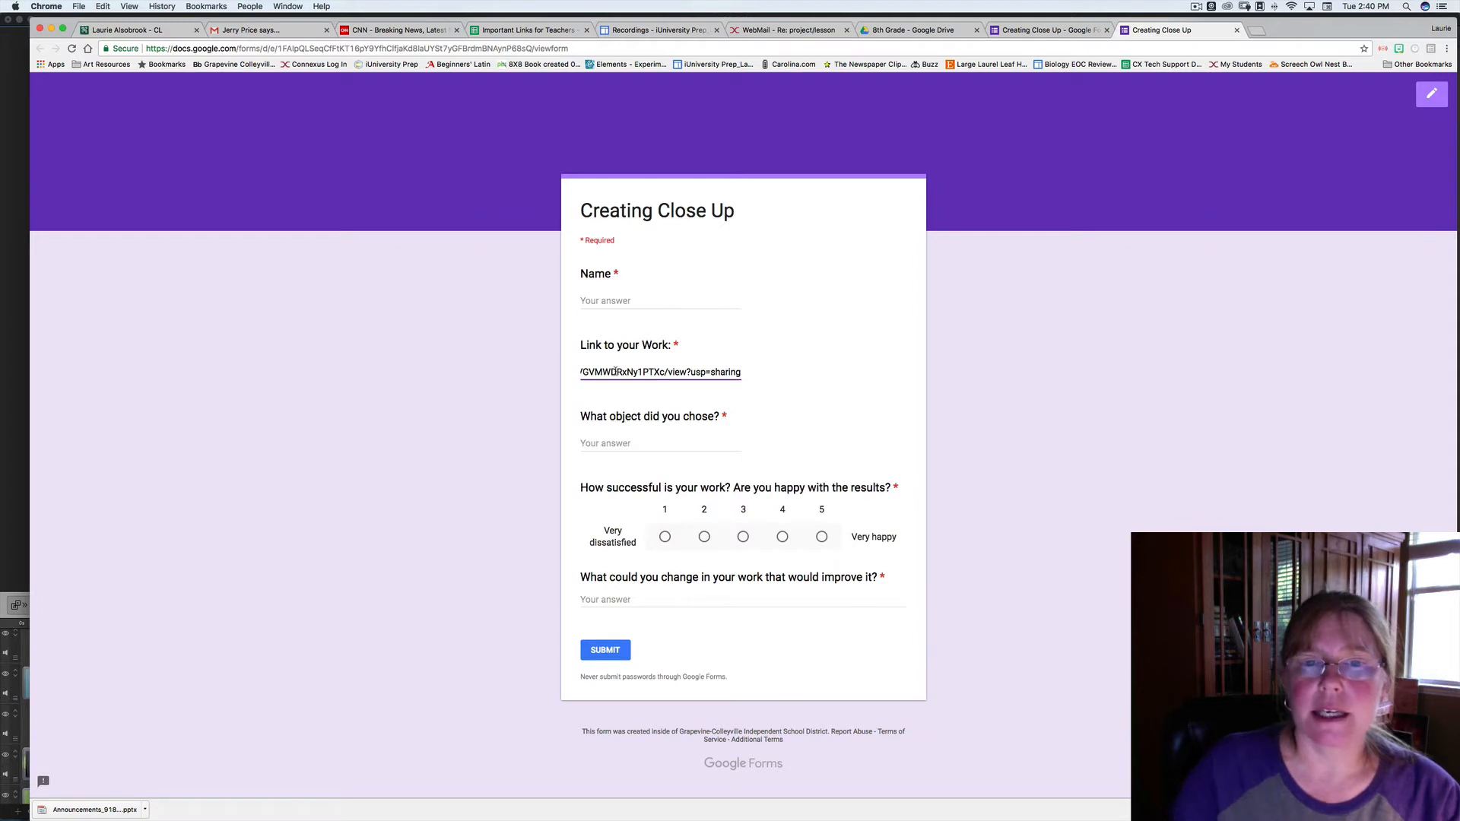
pyautogui.moveTo(789, 387)
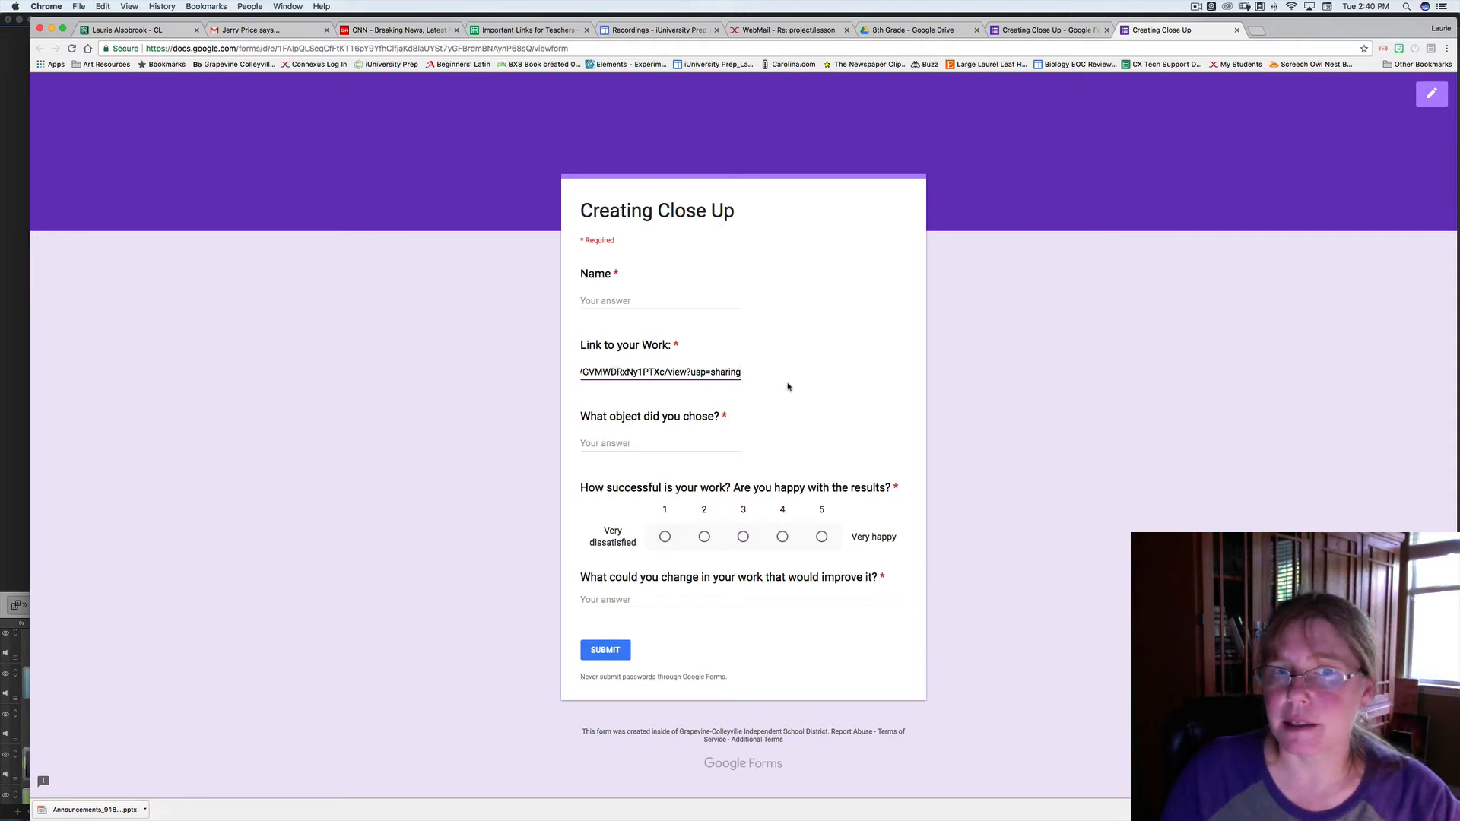